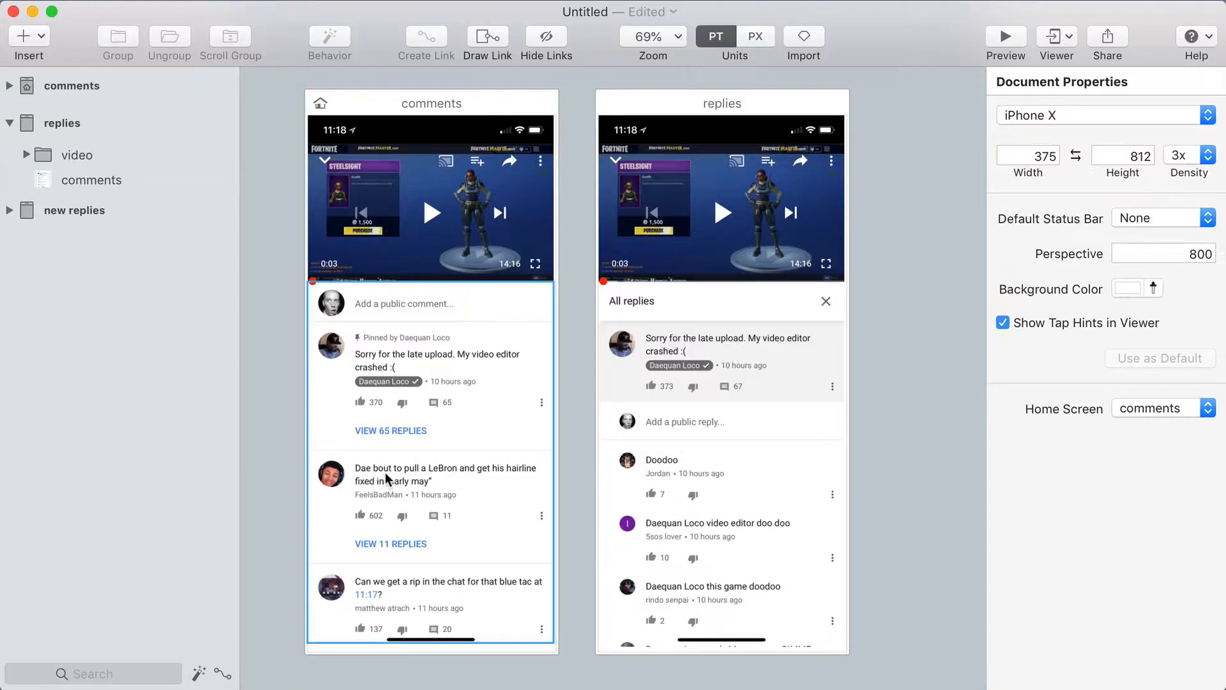
pyautogui.moveTo(405, 310)
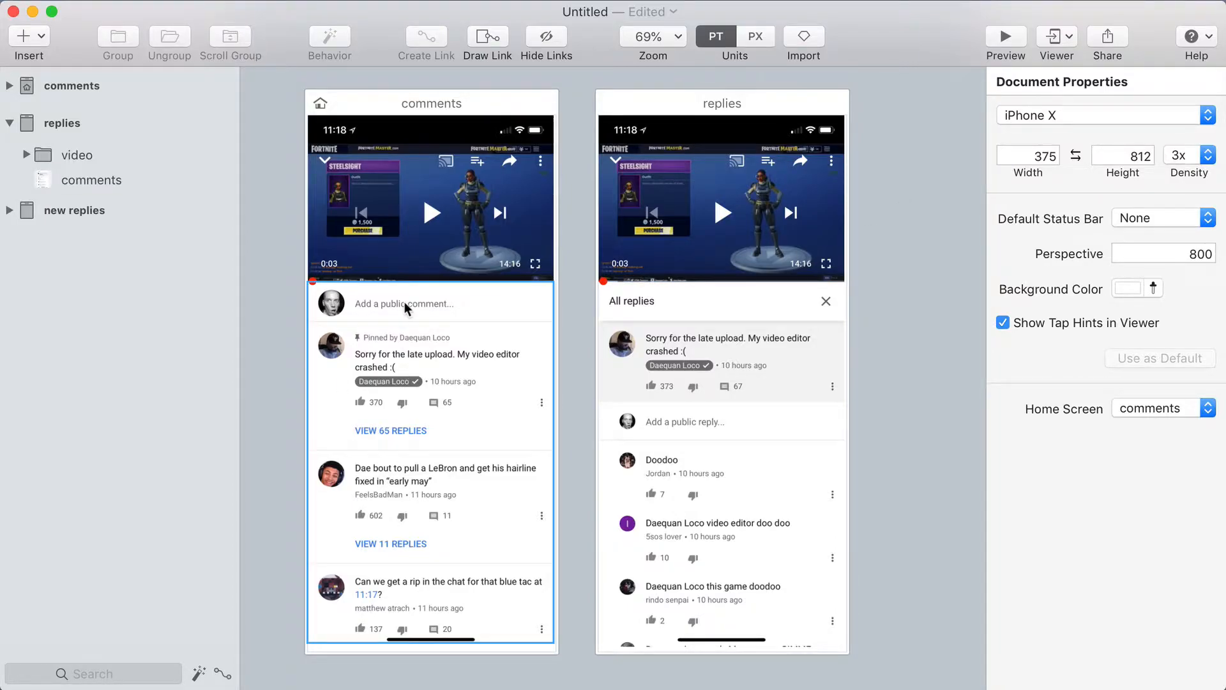
pyautogui.moveTo(371, 417)
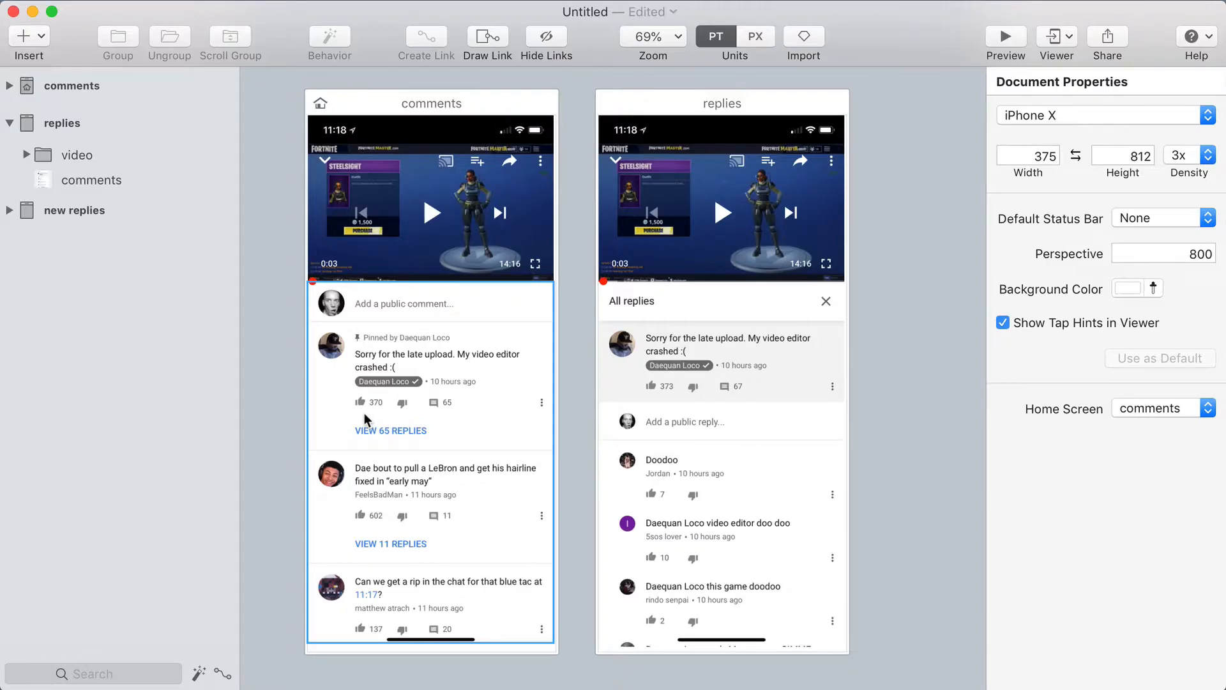
# Link VIEW 65 REPLIES to replies with a new aligned transition sliding replies up, named 'old'
pyautogui.moveTo(391, 431); pyautogui.dragTo(512, 430)
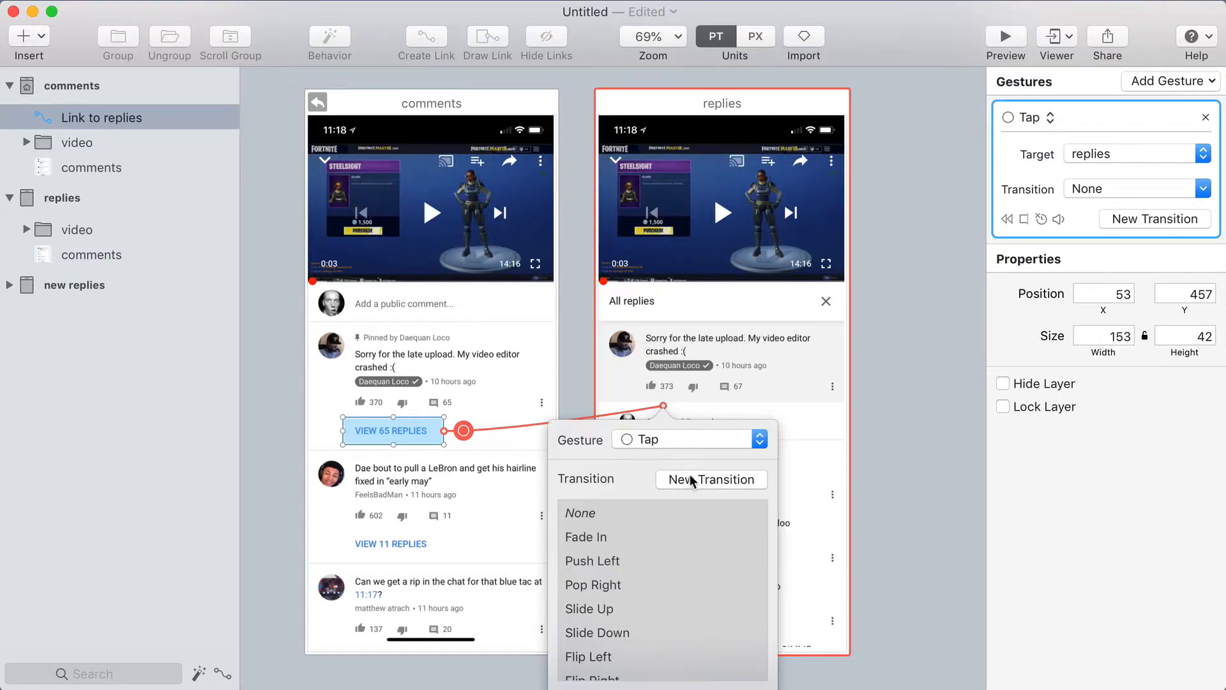
pyautogui.click(712, 479)
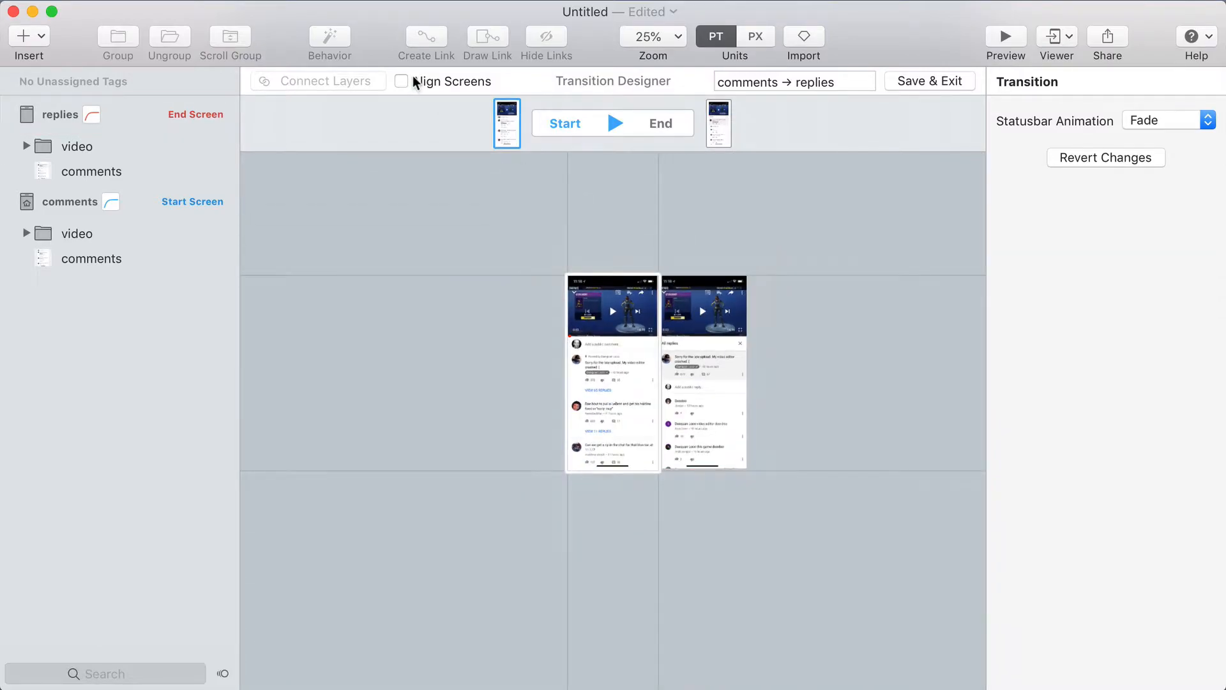
pyautogui.click(401, 82)
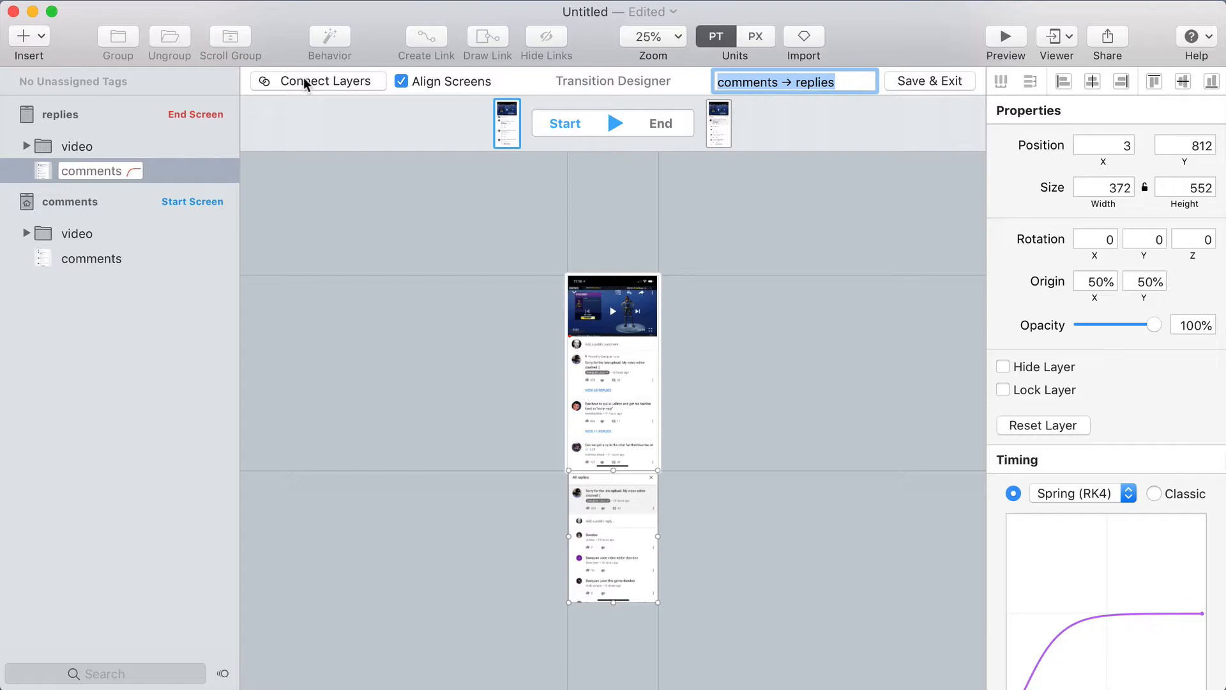
pyautogui.write('old')
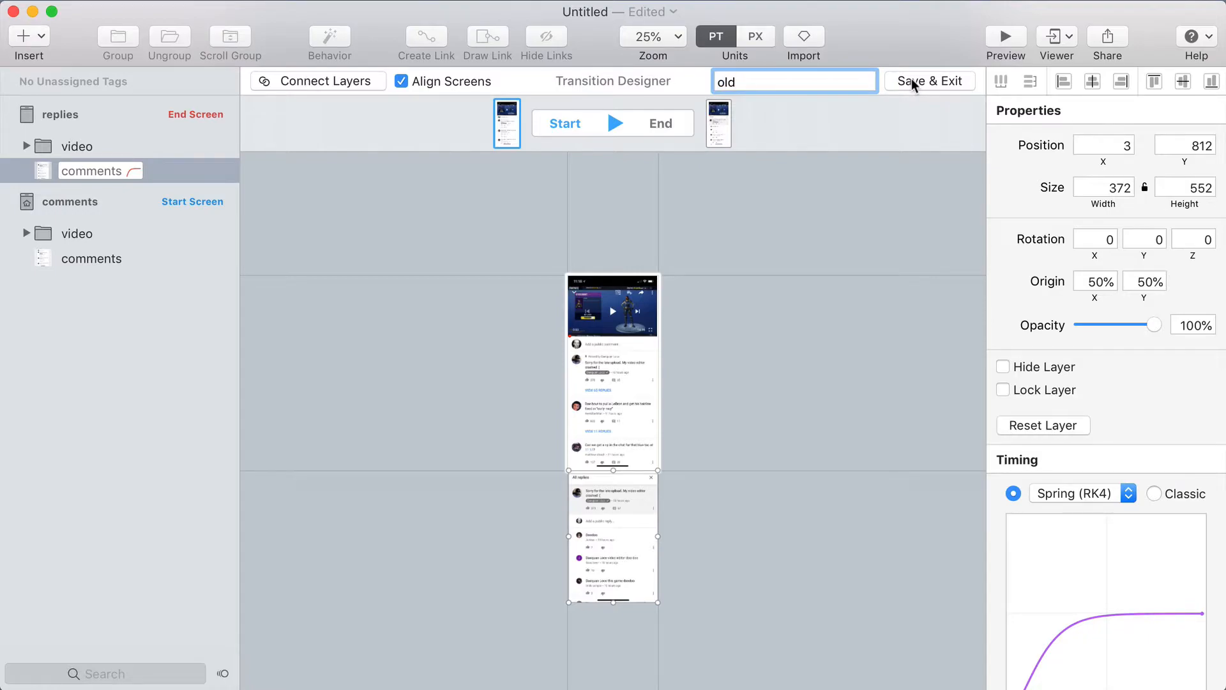
# Save the 'old' transition and give the replies close mark a back link
pyautogui.click(930, 81)
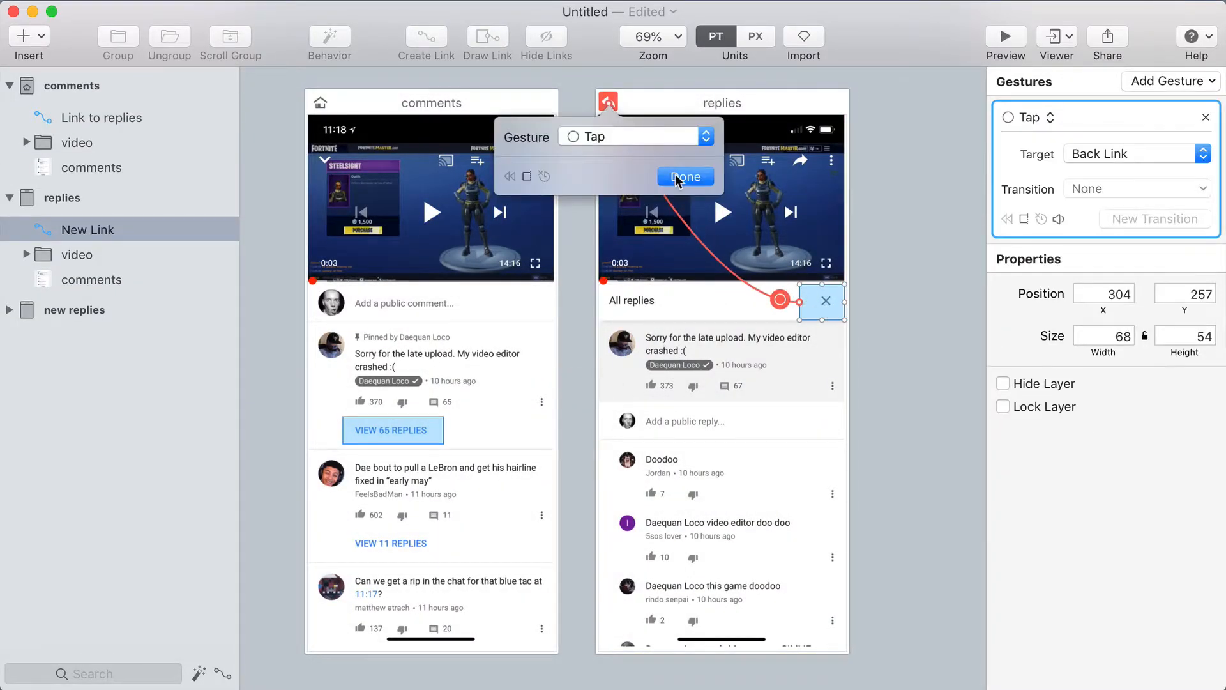
pyautogui.click(684, 177)
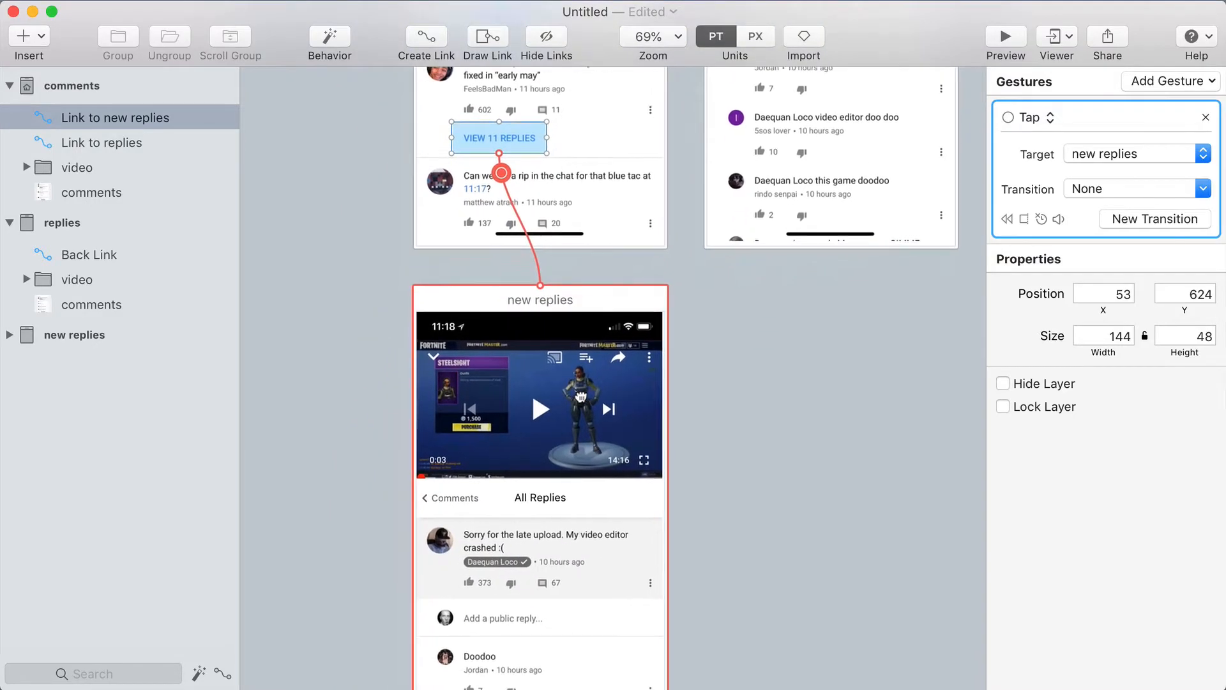
# Create a VIEW 11 REPLIES transition with new replies at the right and comments at 0% opacity
pyautogui.scroll(-3)
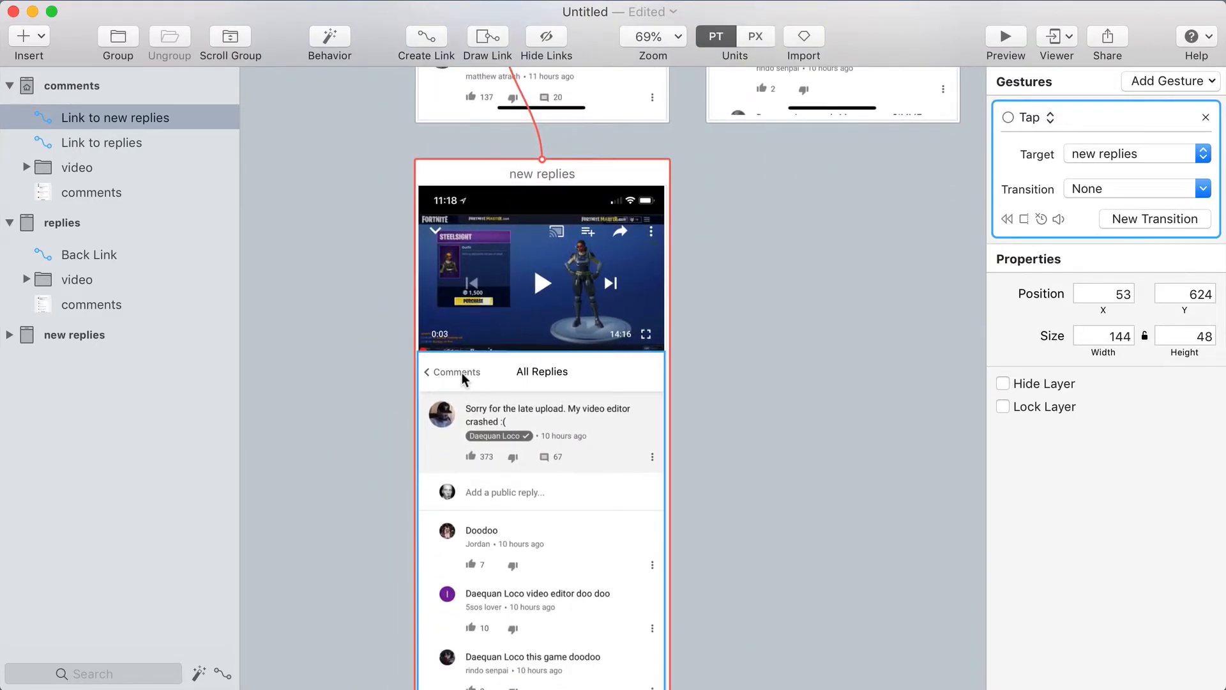
pyautogui.scroll(-3)
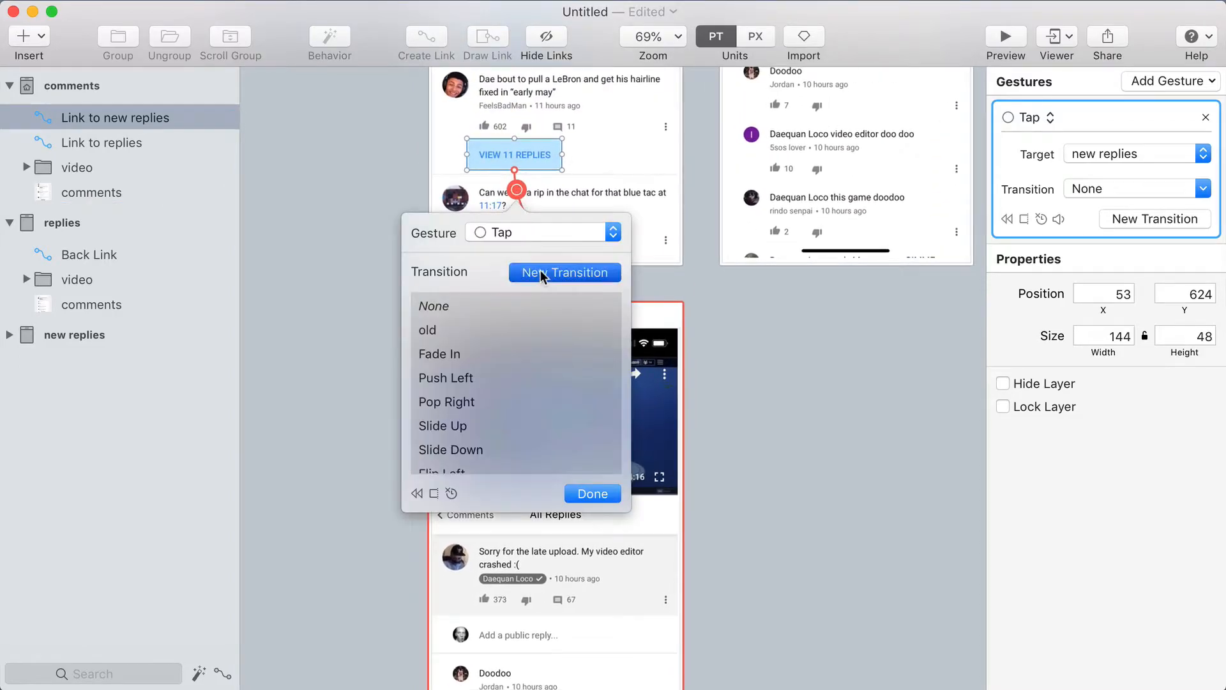
pyautogui.click(565, 273)
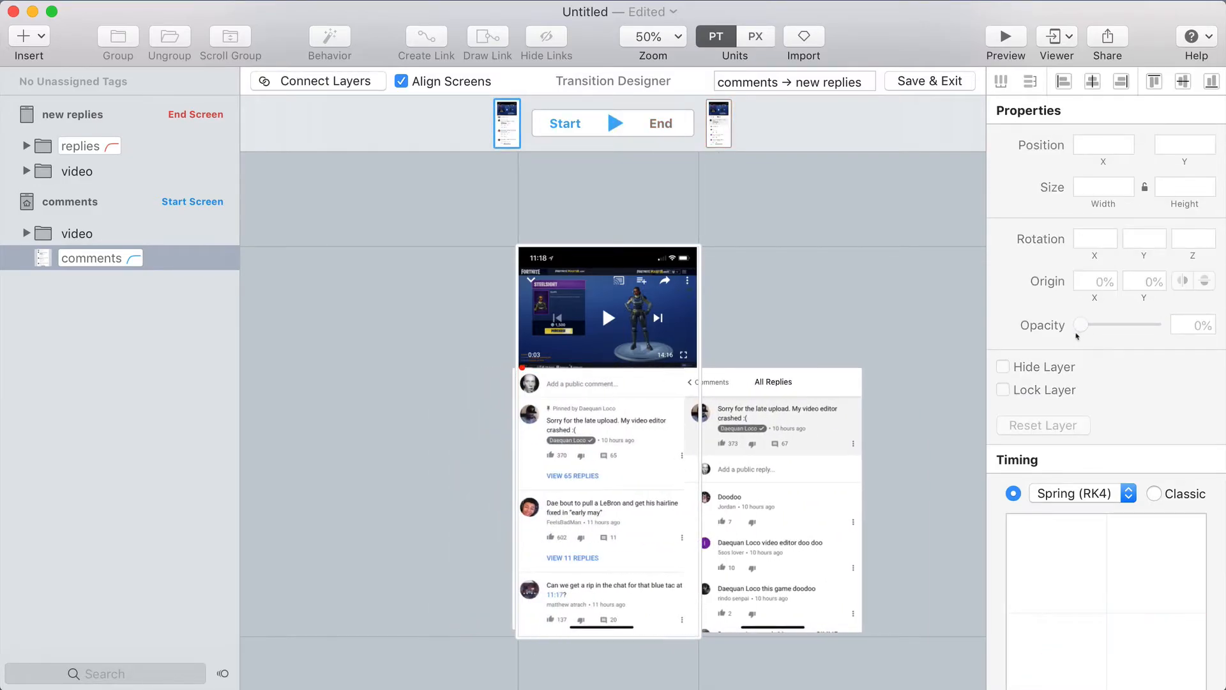
pyautogui.moveTo(1082, 323); pyautogui.dragTo(1163, 324)
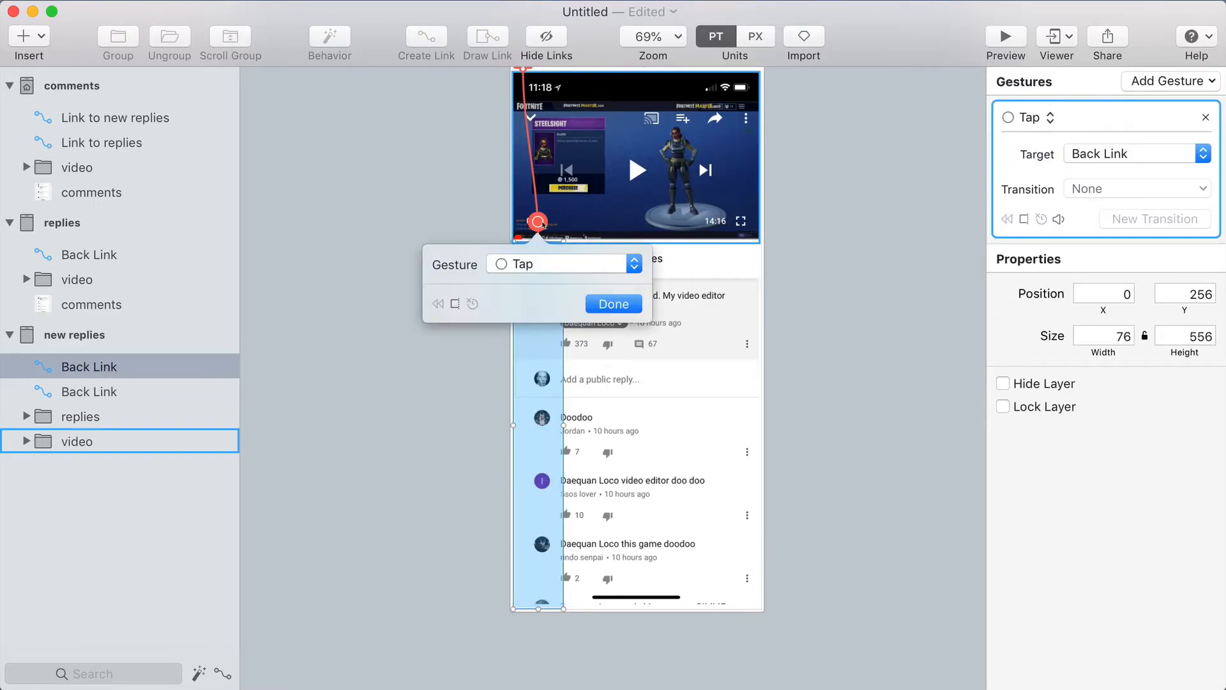
# Set the new replies left-edge back link to trigger on a Right Swipe gesture
pyautogui.click(556, 265)
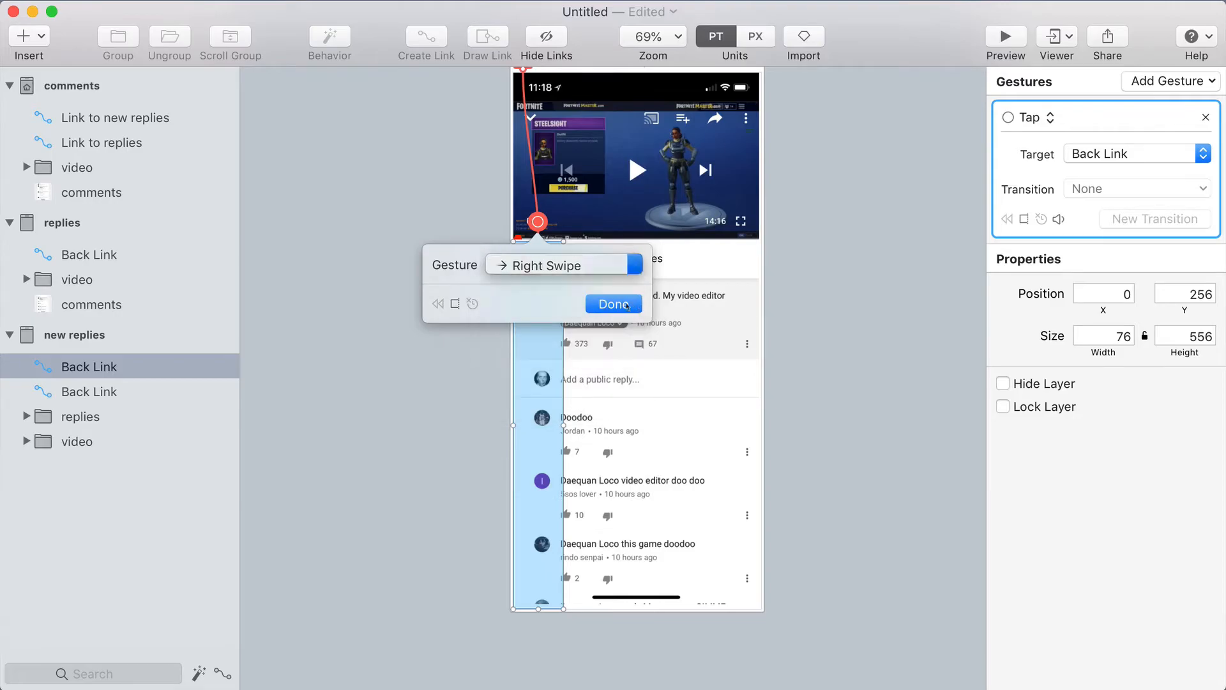
pyautogui.click(614, 304)
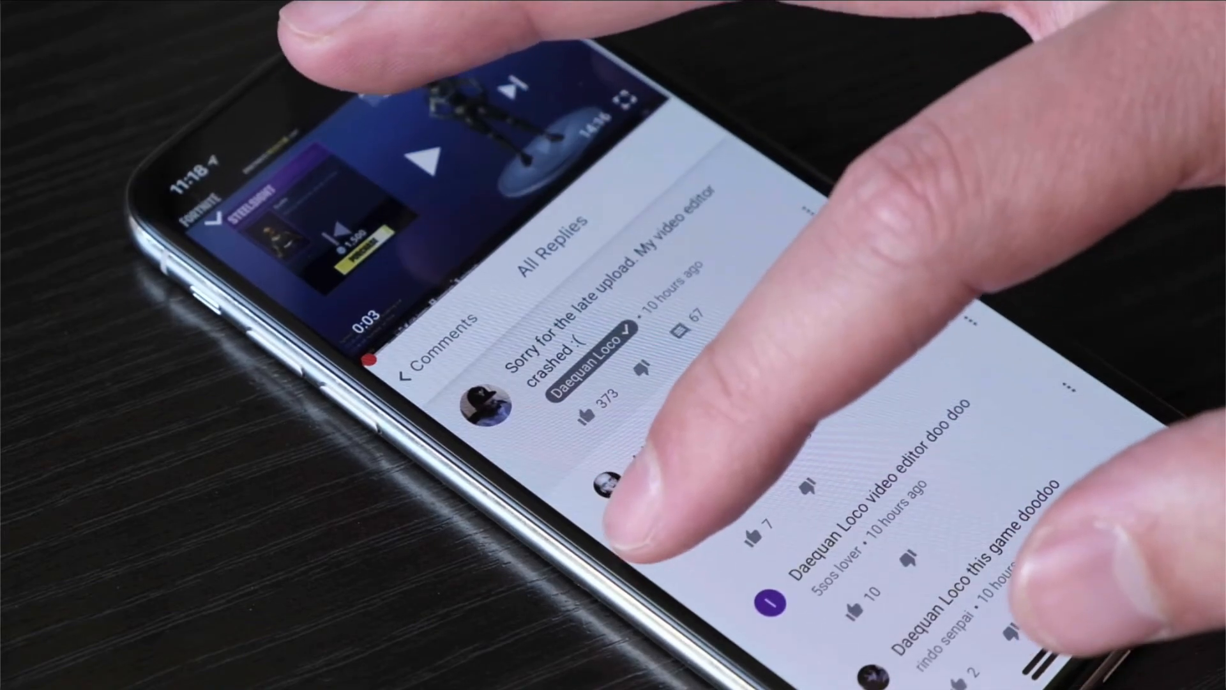
pyautogui.scroll(-3)
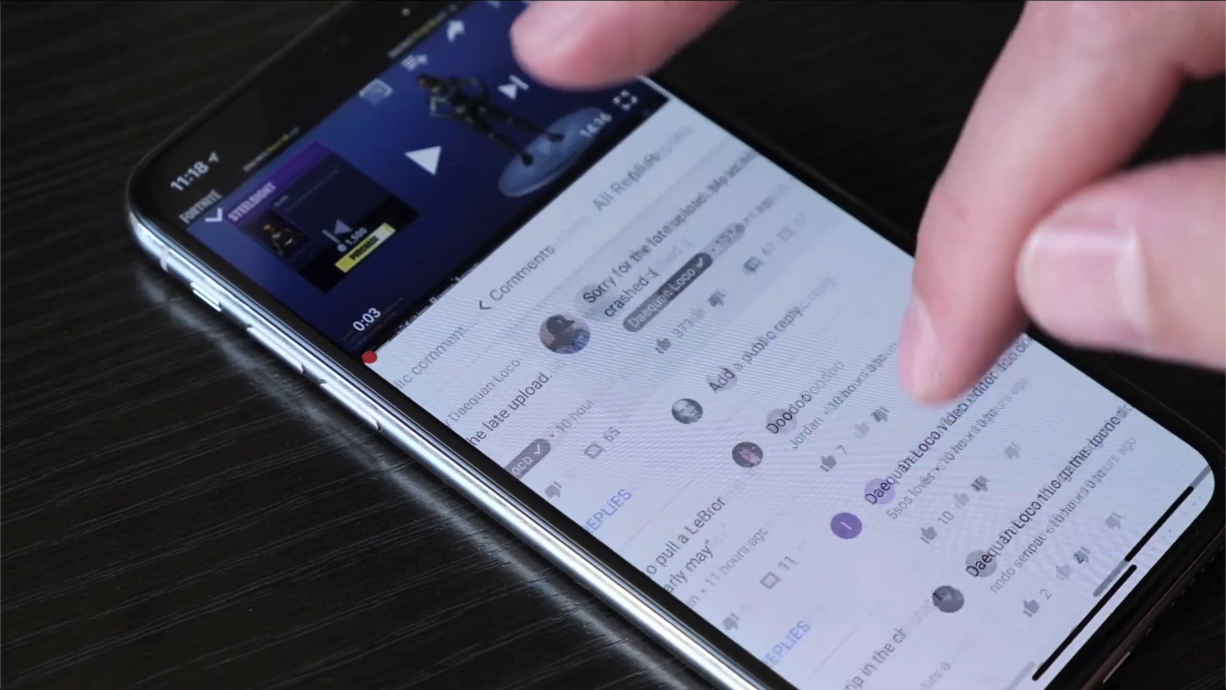
pyautogui.scroll(-3)
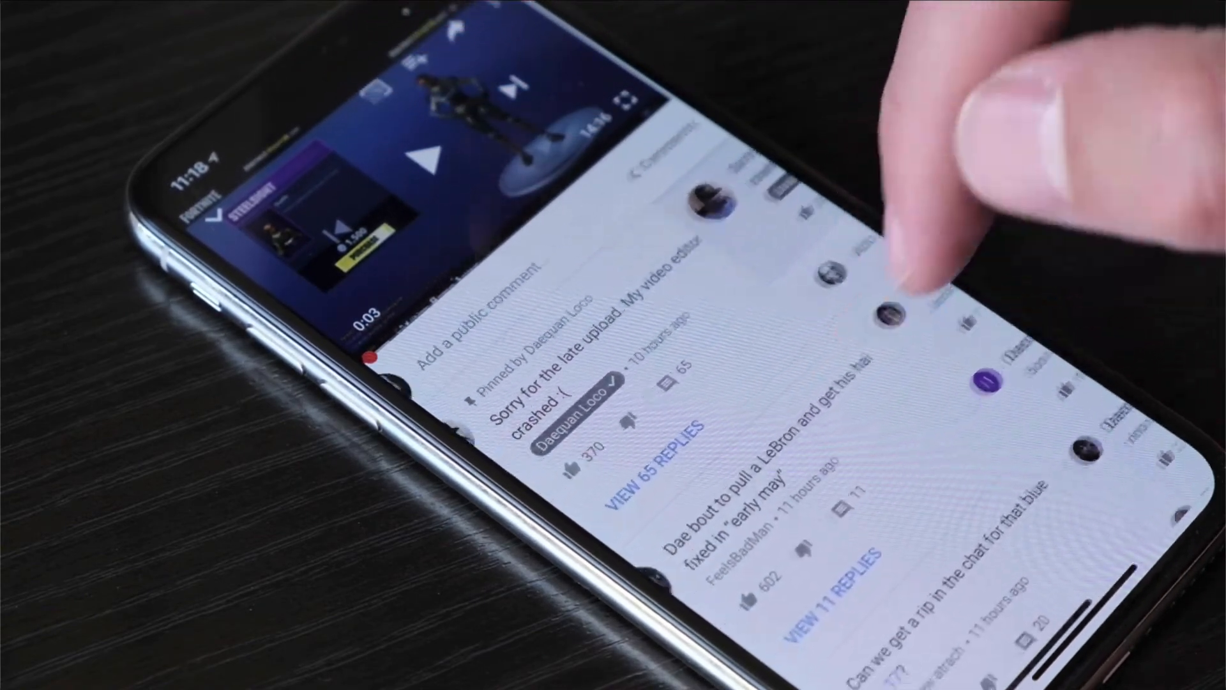
pyautogui.click(675, 448)
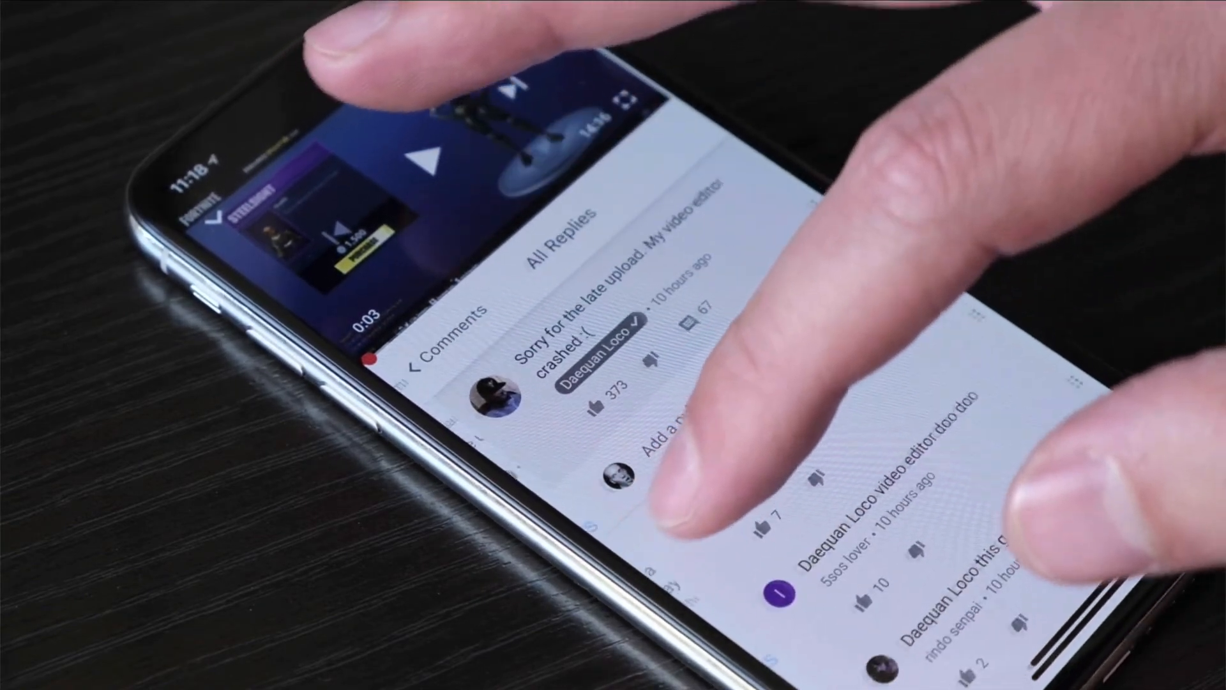